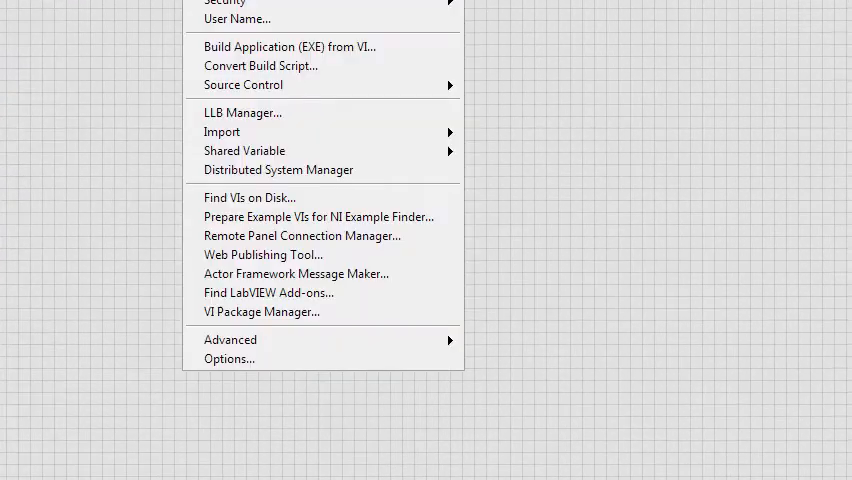
mouse_move(230, 339)
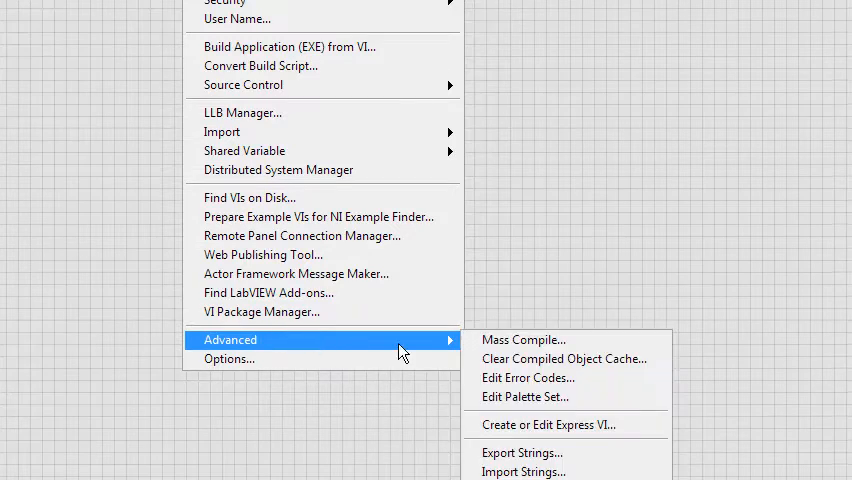
Launch the Error Code File Editor from Tools > Advanced > Edit Error Codes
click(528, 377)
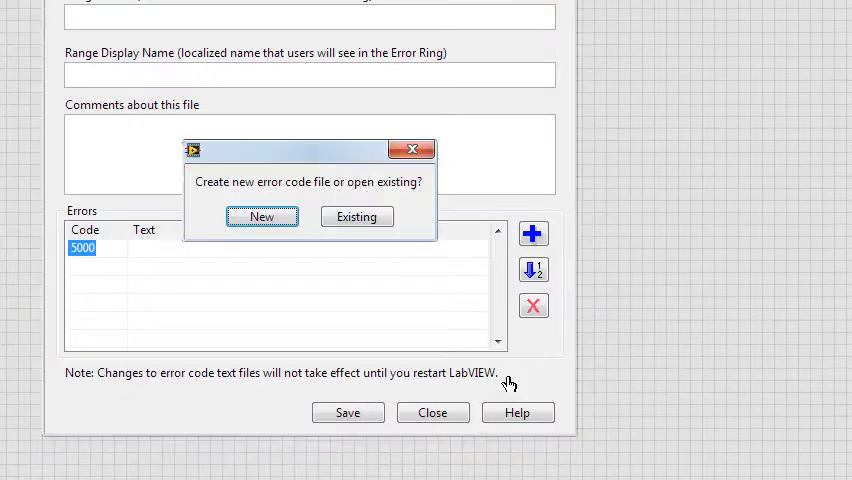
click(261, 216)
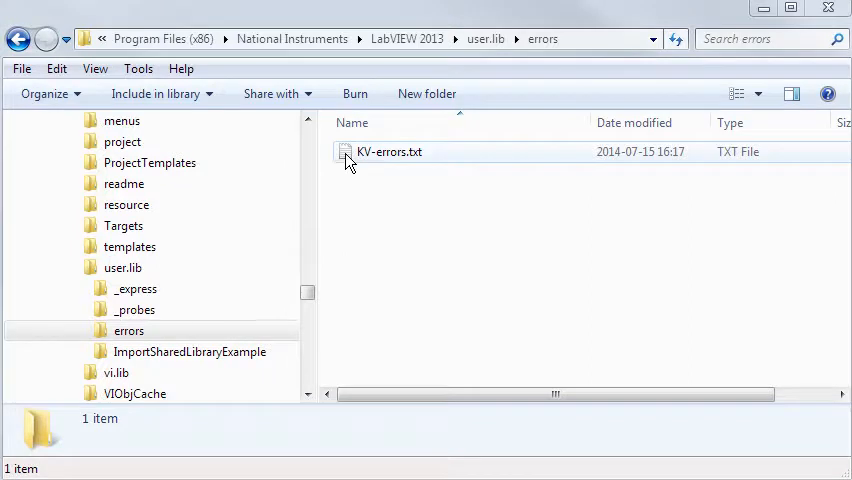
Select KV-errors.txt in the LabVIEW 2013 user.lib\errors folder
click(389, 151)
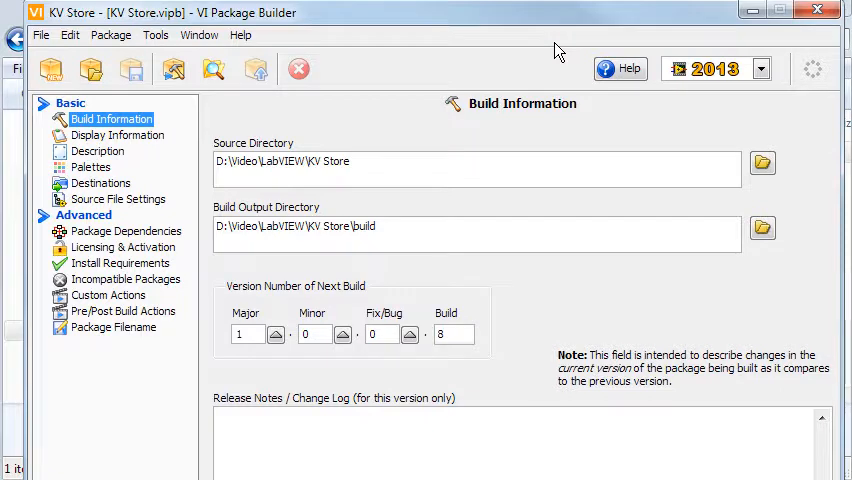
mouse_move(173, 172)
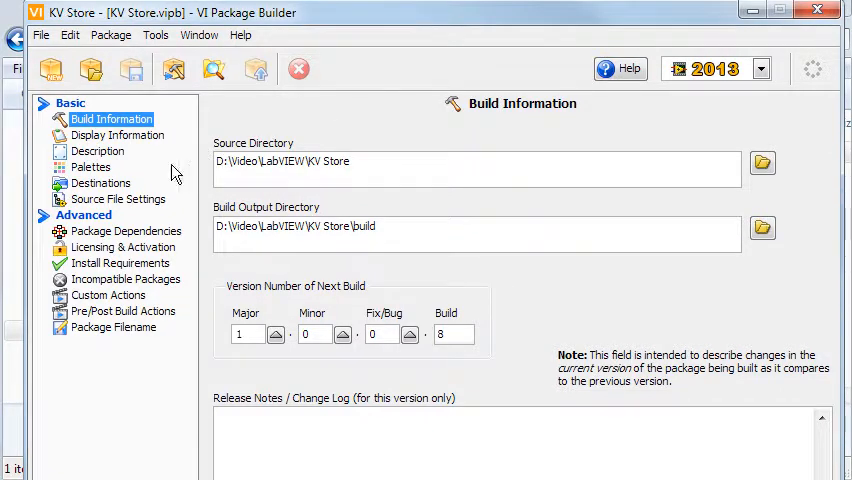
Review the KV Store package's Custom Errors destination and expand the errors folder in Source File Settings
click(99, 183)
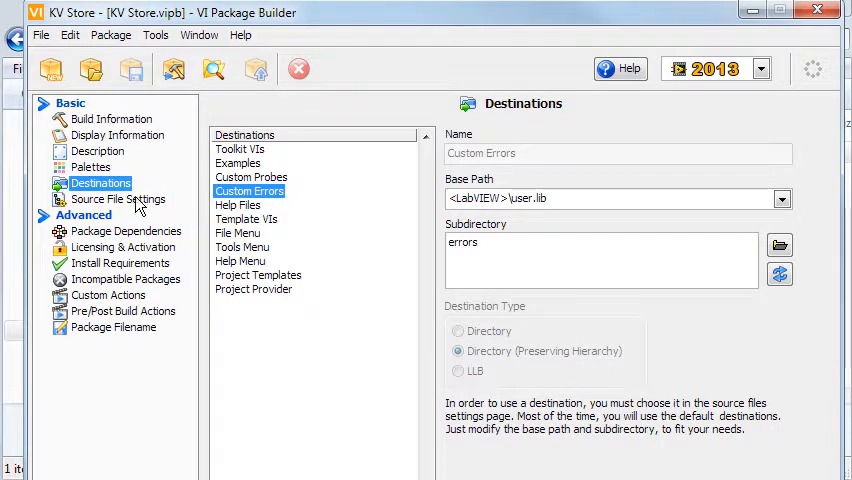
click(117, 199)
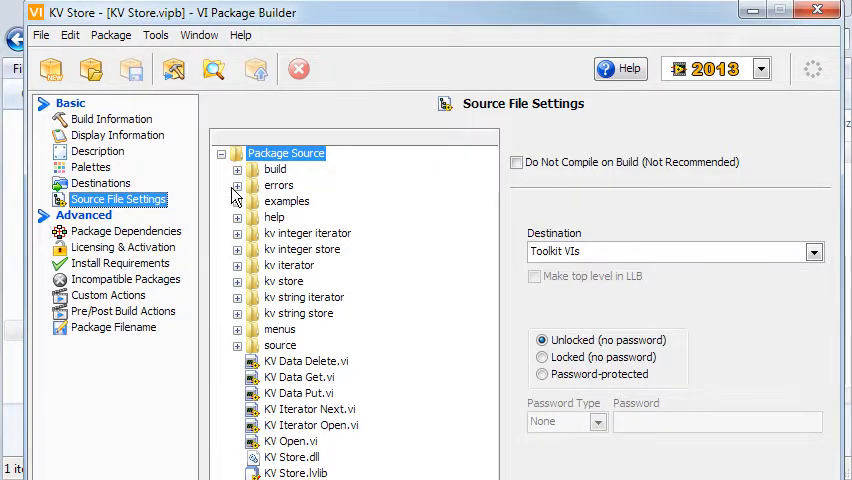
click(238, 186)
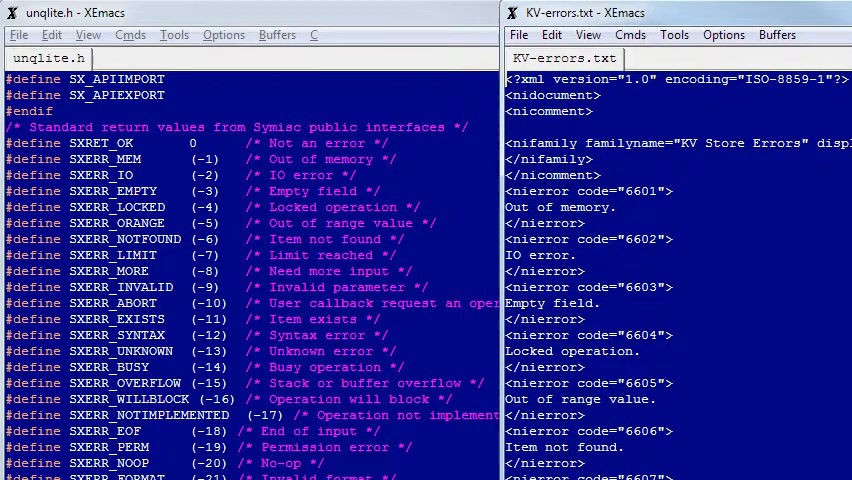
mouse_move(625, 230)
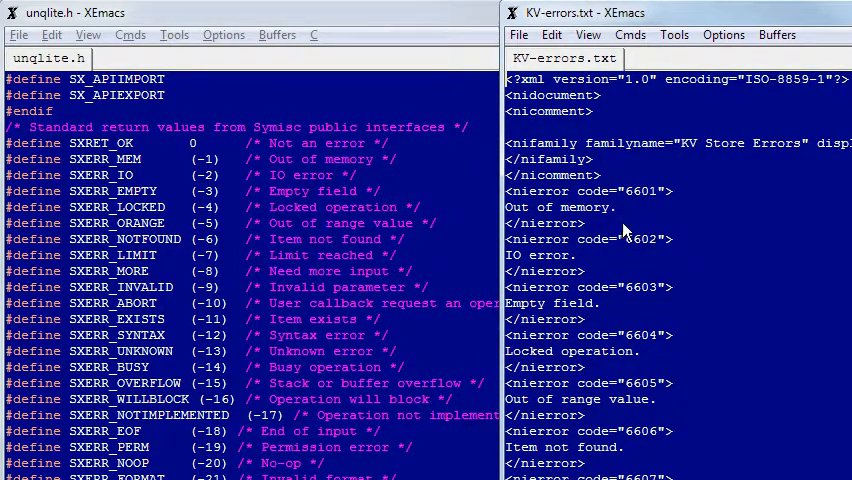
mouse_move(678, 248)
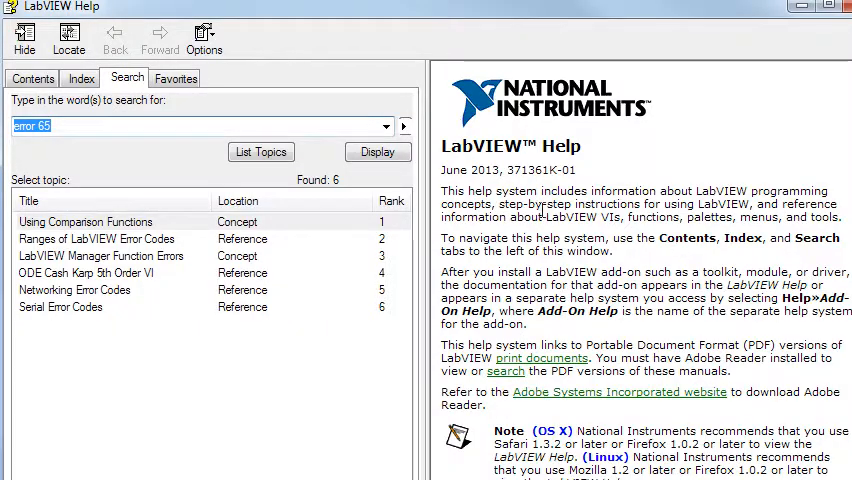
mouse_move(75, 158)
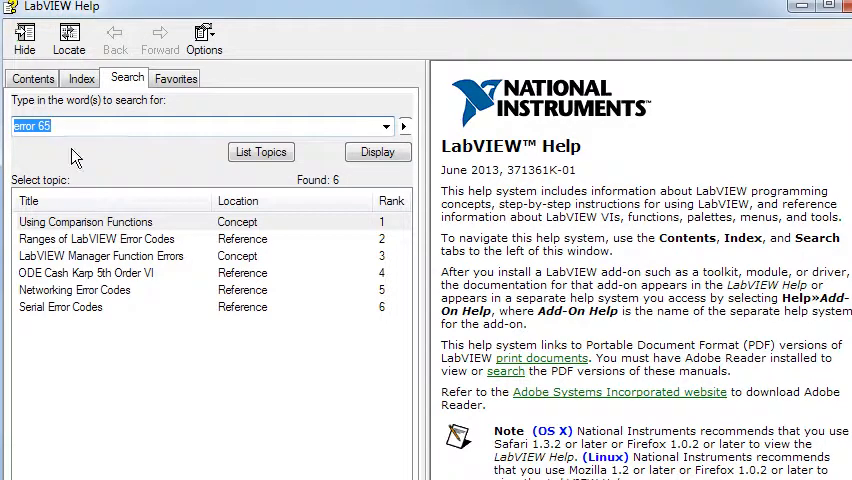
Select the Networking Error Codes topic from the 'error 65' search results
click(74, 290)
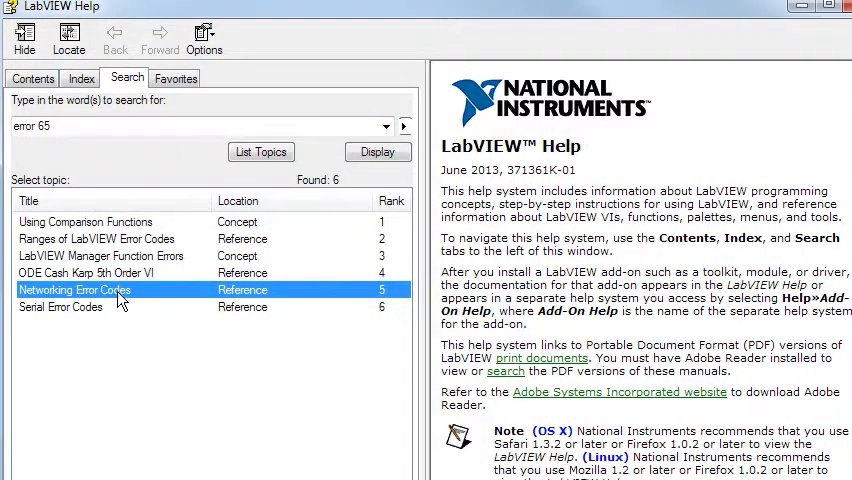
click(60, 307)
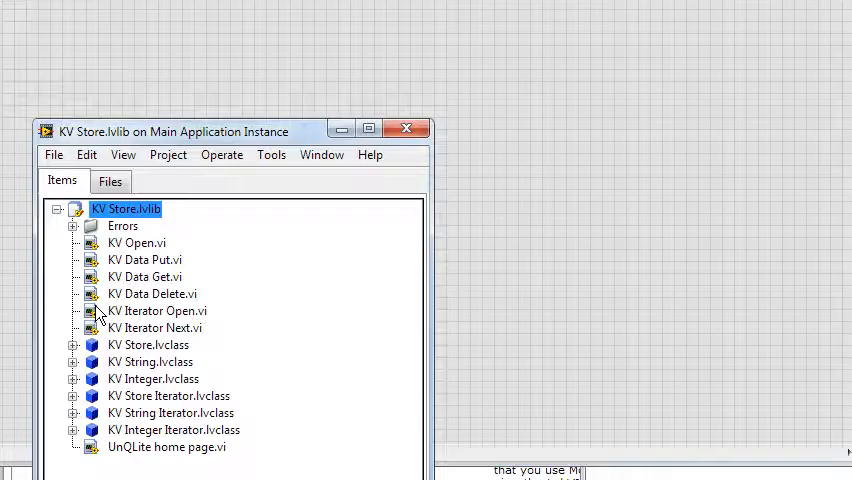
Expand the library's Errors folder and open Error Base.vi
click(73, 226)
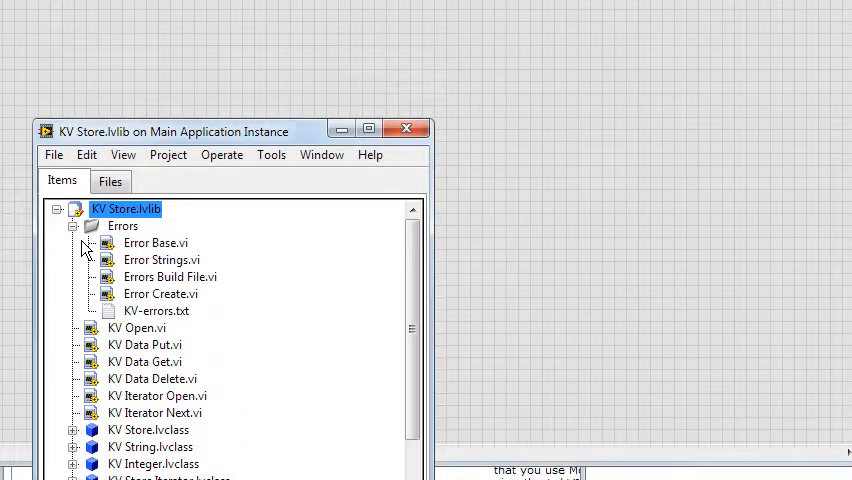
click(155, 243)
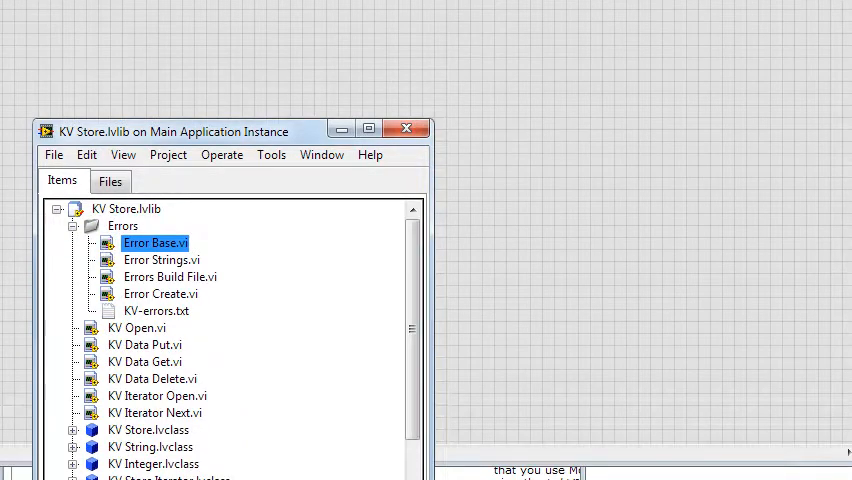
double_click(155, 243)
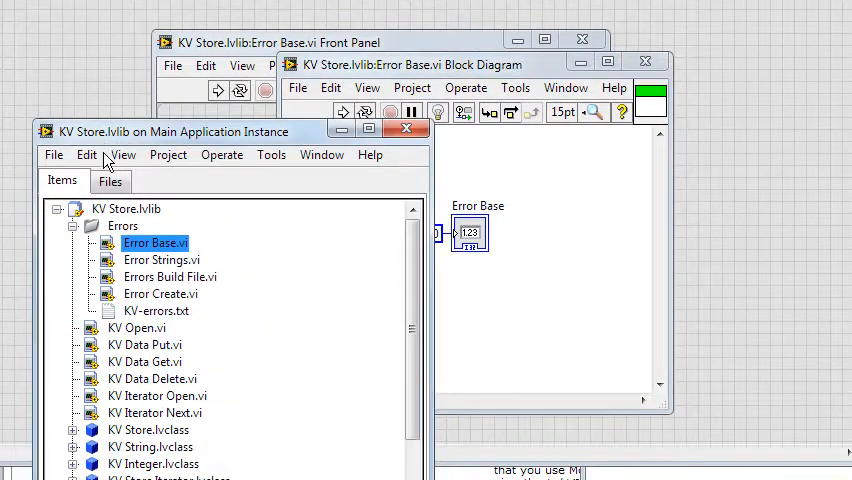
Open Error Strings.vi, view its block diagram, and return to the KV Store library window
double_click(161, 260)
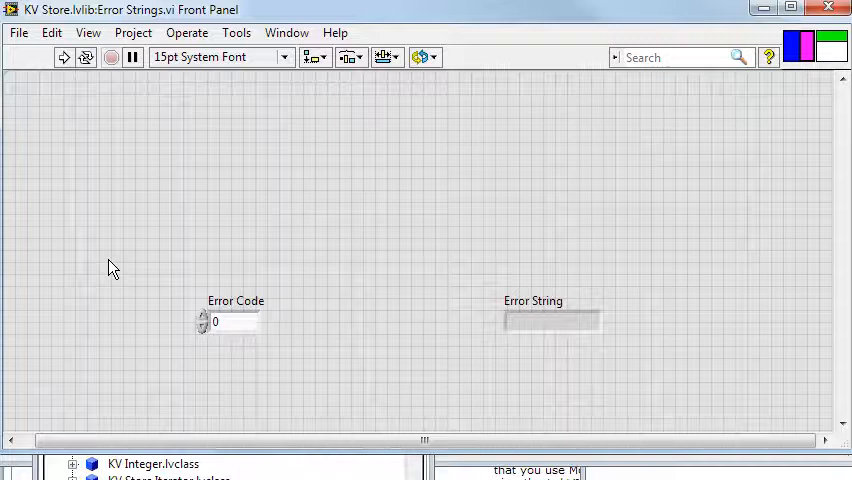
key(ctrl+e)
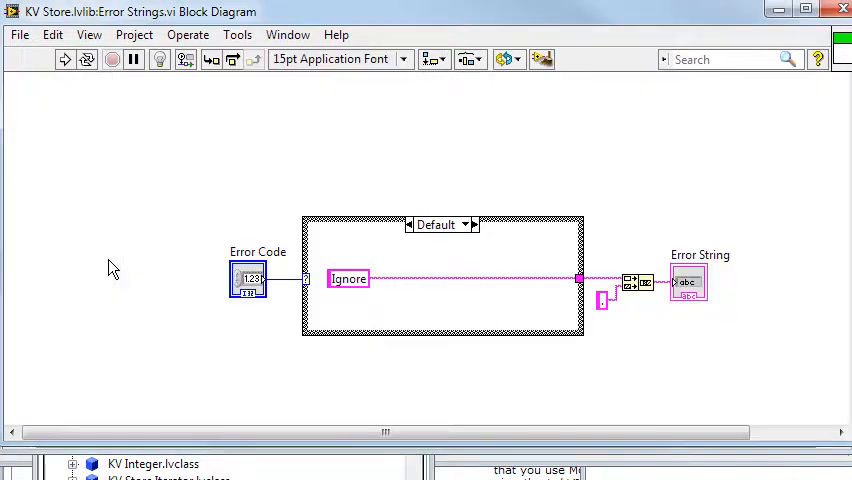
click(442, 280)
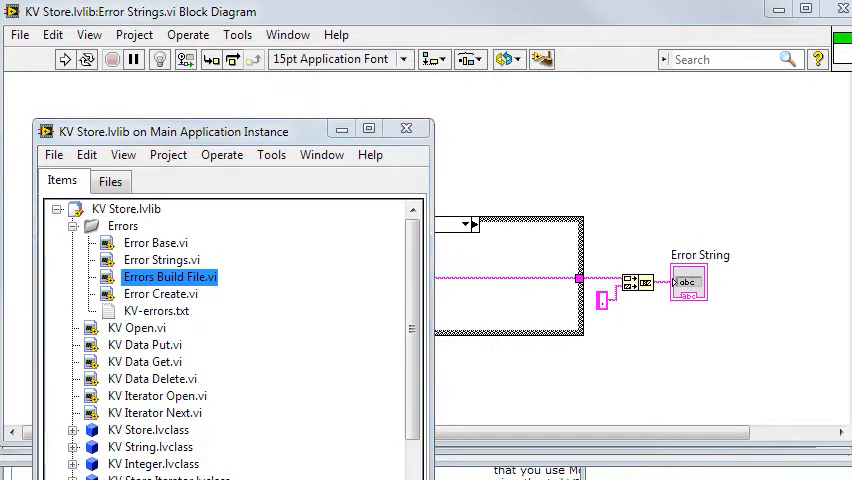
Open Errors Build File.vi to see the XML entries it writes to KV-errors.txt
double_click(170, 277)
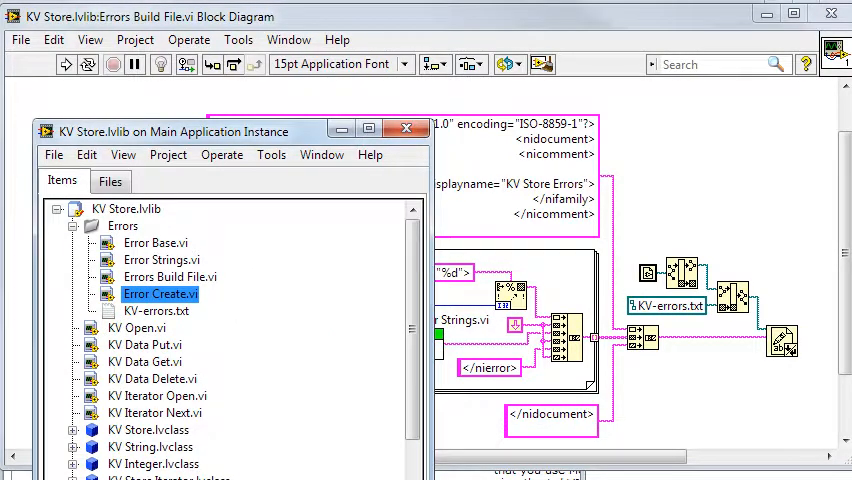
Open Error Create.vi, then KV Store Open.vi under KV Store.lvclass
double_click(160, 293)
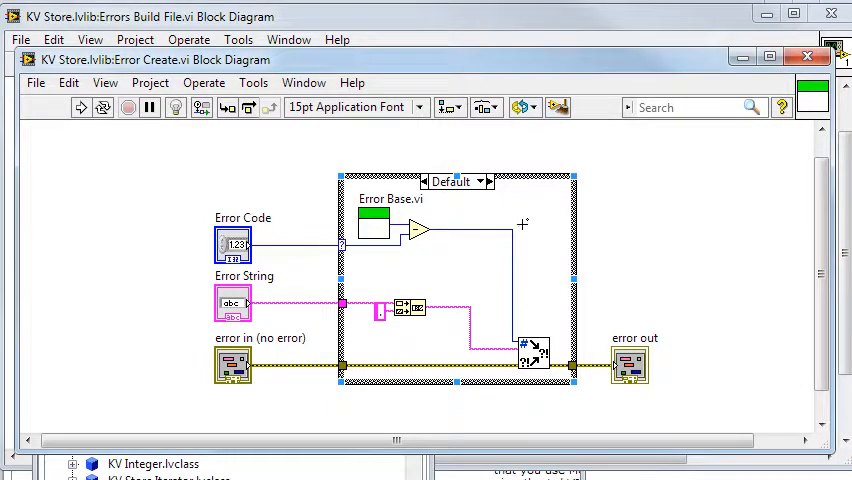
mouse_move(542, 323)
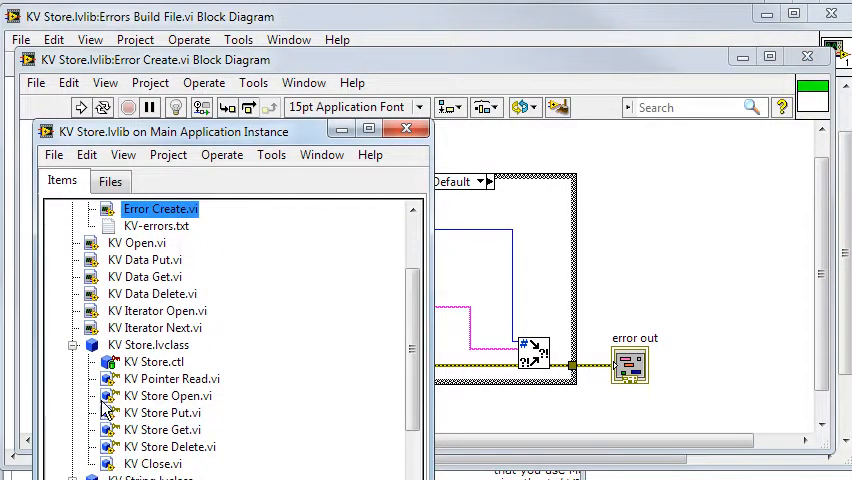
double_click(172, 395)
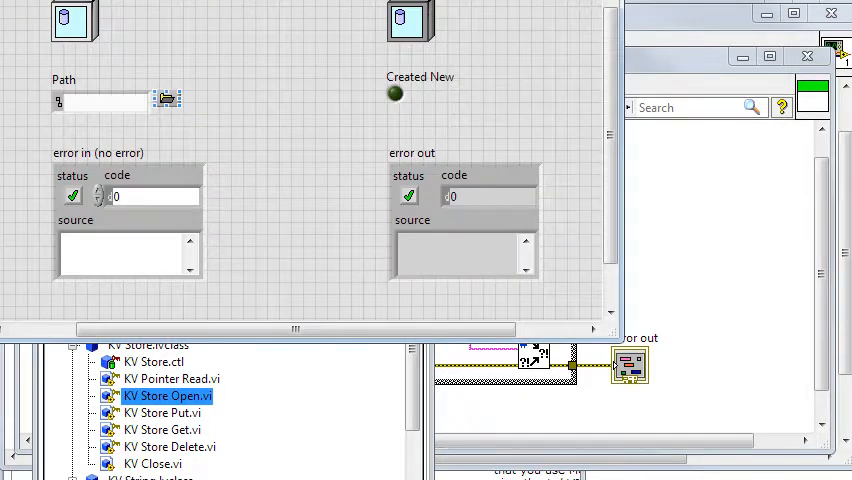
double_click(170, 396)
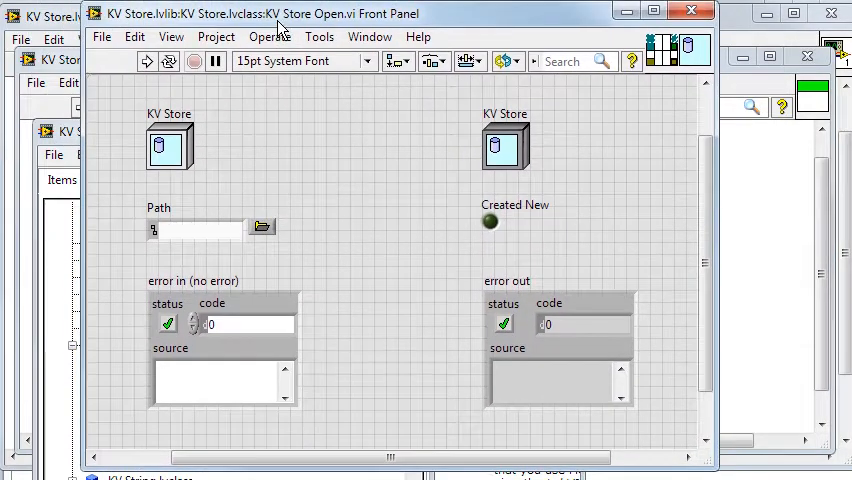